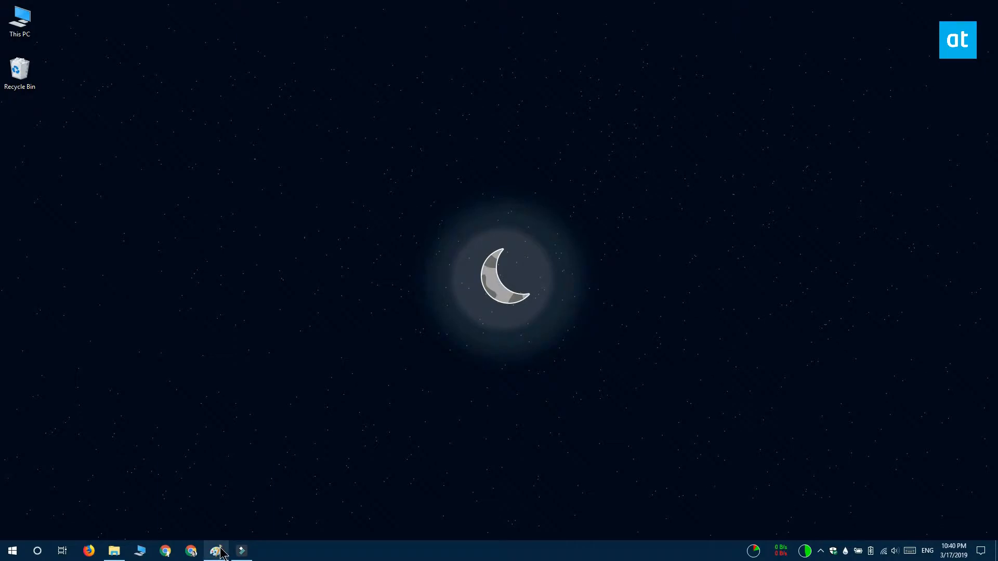
- Launch Paint from the taskbar to get a blank canvas for working out a colour
{"action": "left_click", "coordinate": [217, 551]}
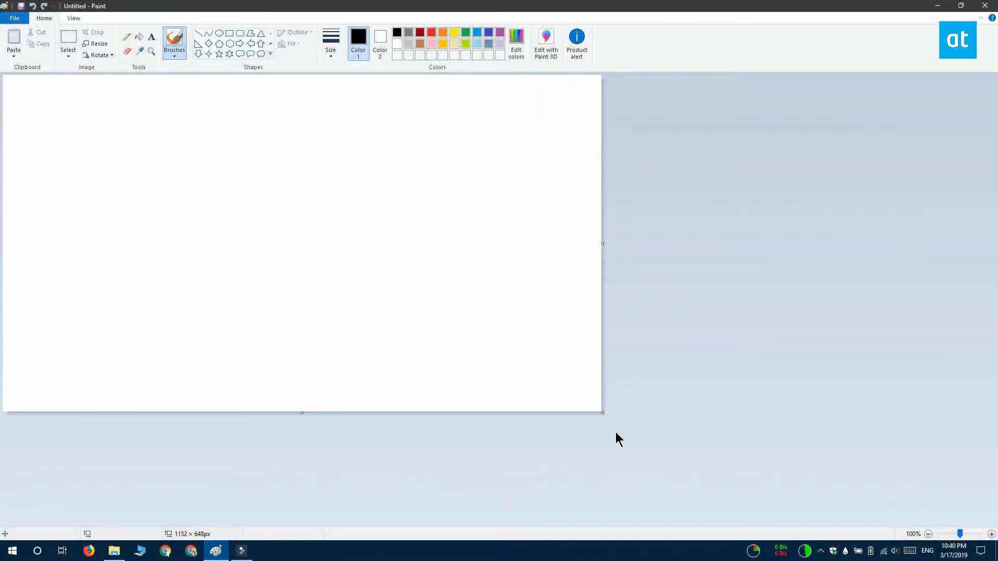
{"action": "mouse_move", "coordinate": [449, 205]}
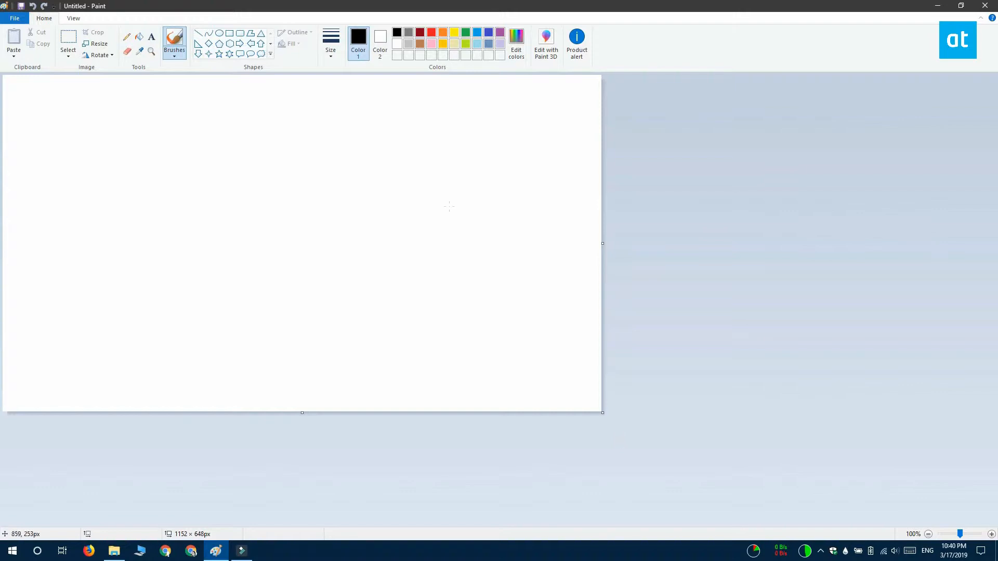
- Define a custom pure green (Red 0, Green 255, Blue 0) in Edit Colors and confirm it
{"action": "left_click", "coordinate": [516, 44]}
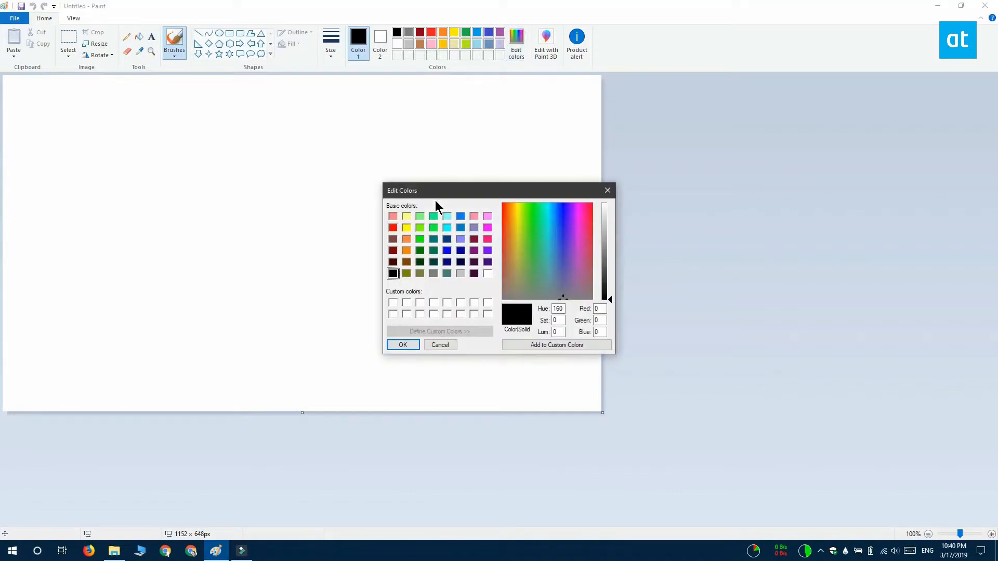
{"action": "left_click", "coordinate": [419, 239]}
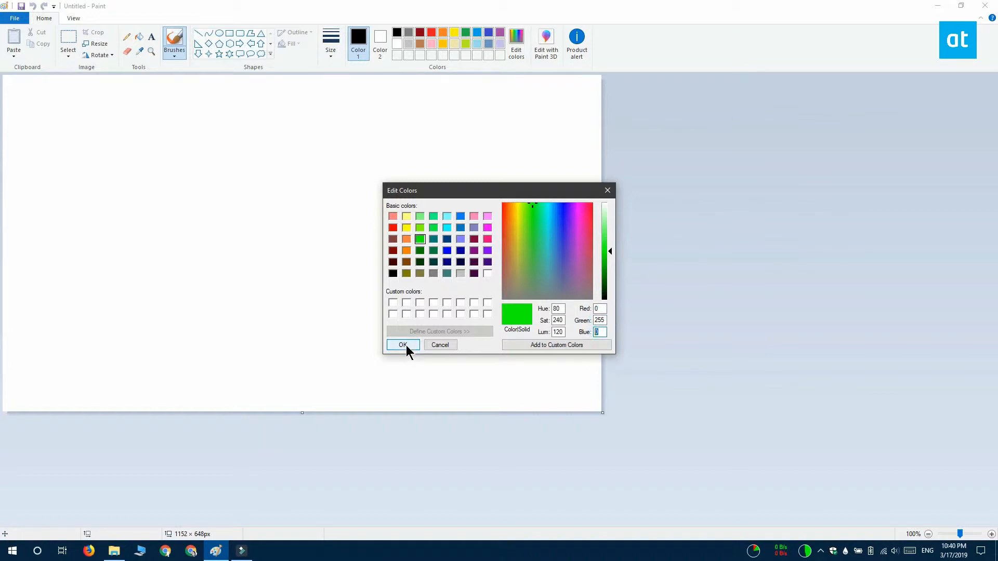
{"action": "left_click", "coordinate": [403, 344]}
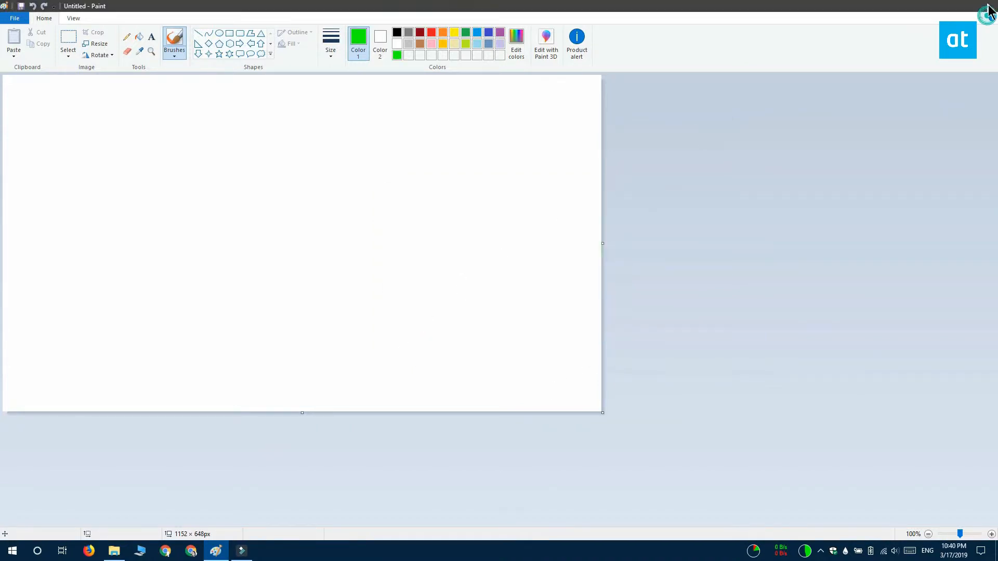
- Run regedit and browse HKEY_CURRENT_USER\Control Panel\Colors down to HotTrackingColor
{"action": "key", "text": "Win+r"}
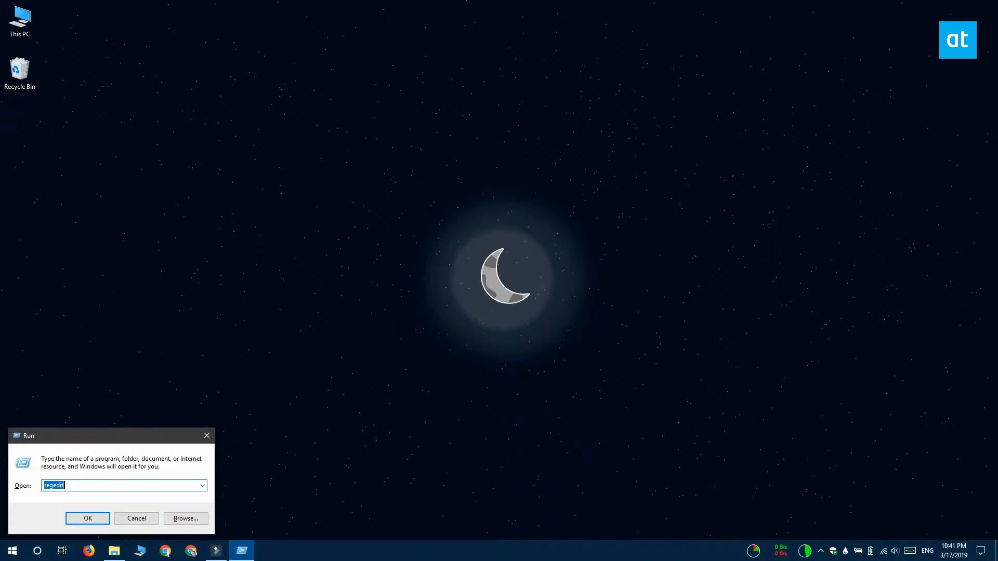
{"action": "left_click", "coordinate": [87, 518]}
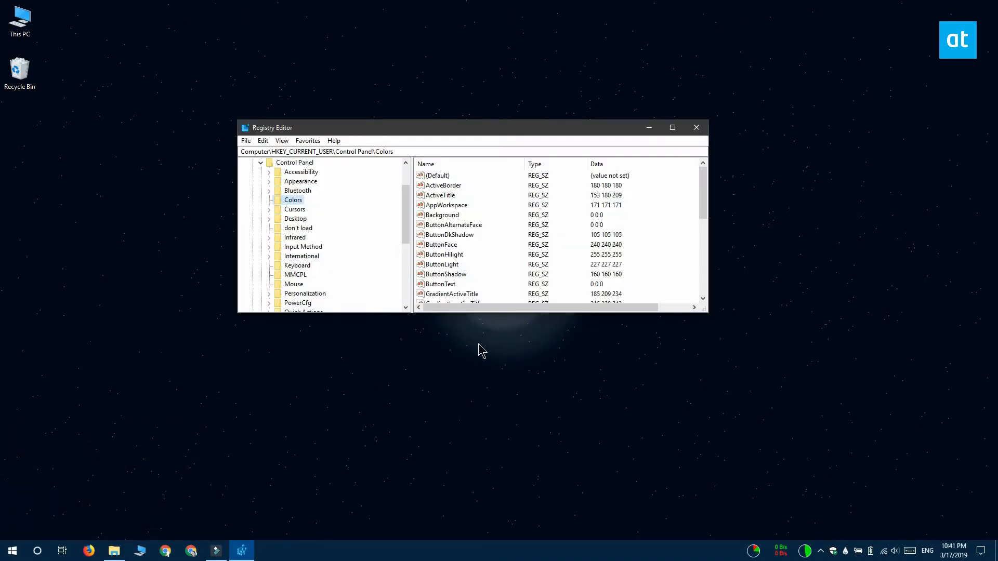
{"action": "mouse_move", "coordinate": [522, 265]}
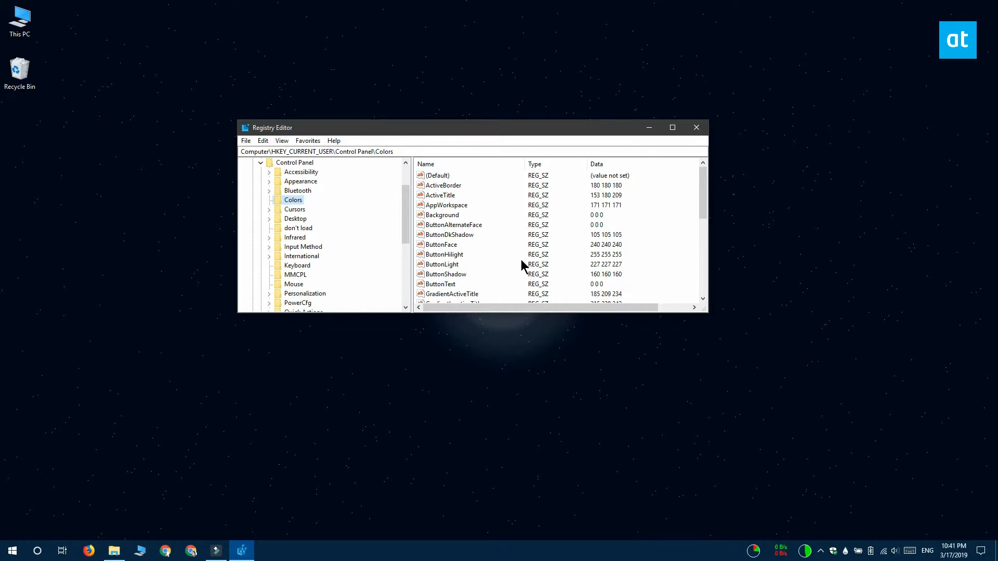
{"action": "scroll", "scroll_direction": "down", "scroll_amount": 3}
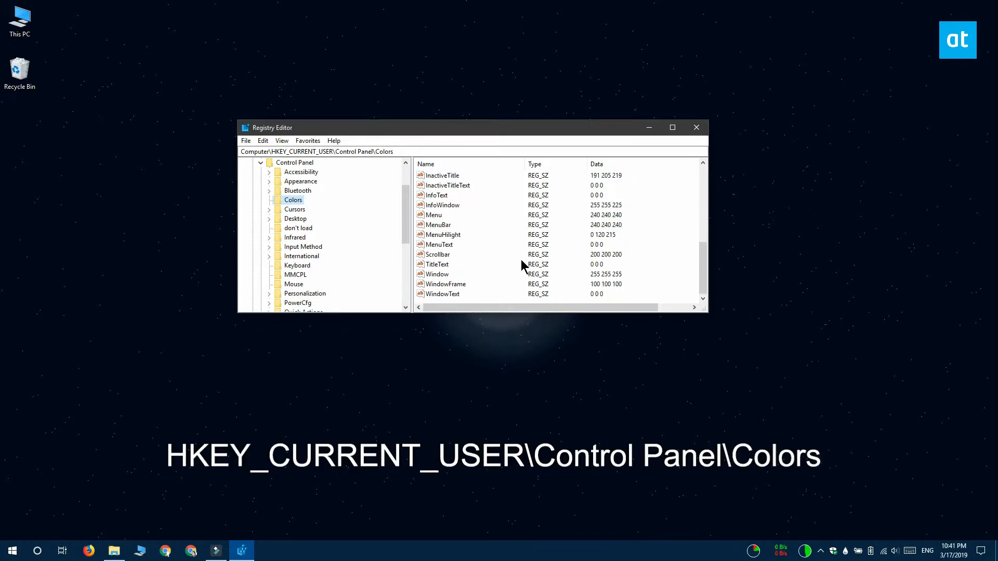
{"action": "scroll", "scroll_direction": "up", "scroll_amount": 3}
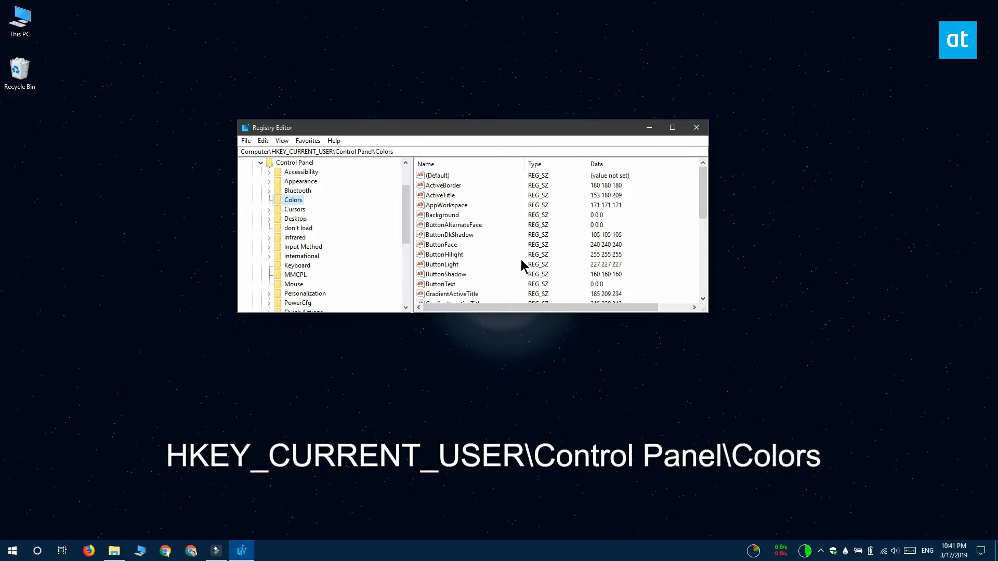
{"action": "scroll", "scroll_direction": "down", "scroll_amount": 3}
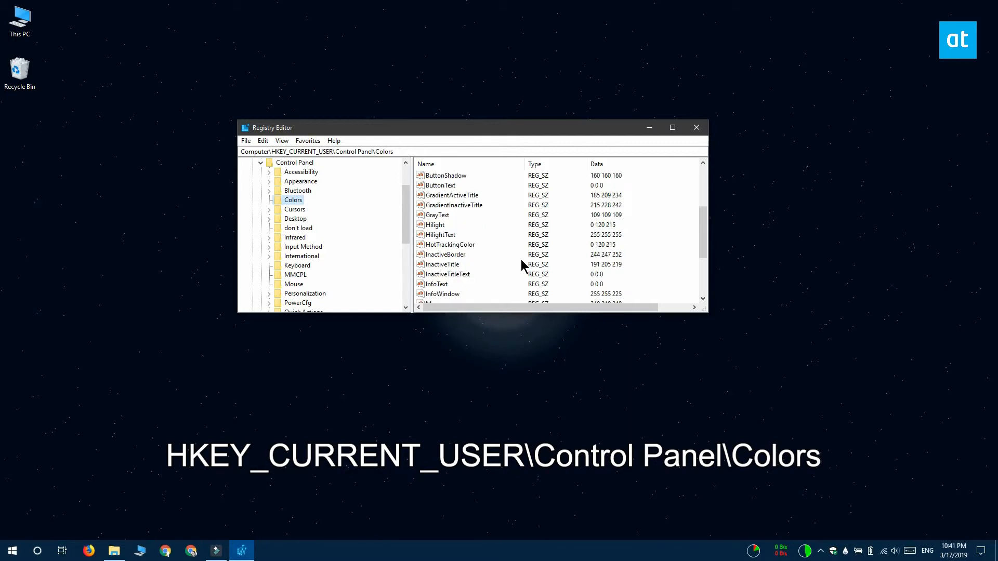
- Set the HotTrackingColor value to 0 255 0
{"action": "left_click", "coordinate": [449, 244]}
{"action": "type", "text": "0 255"}
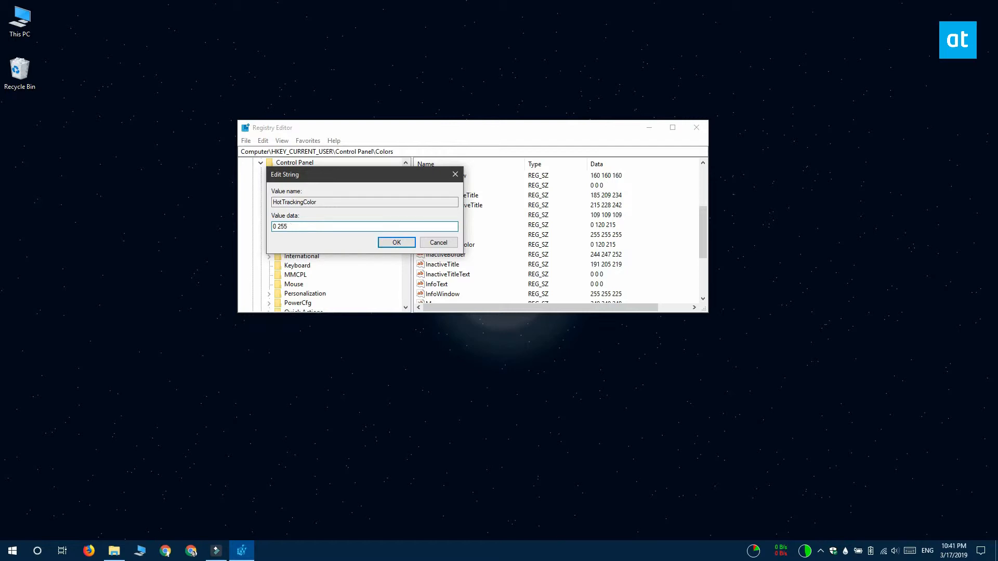
{"action": "type", "text": "0"}
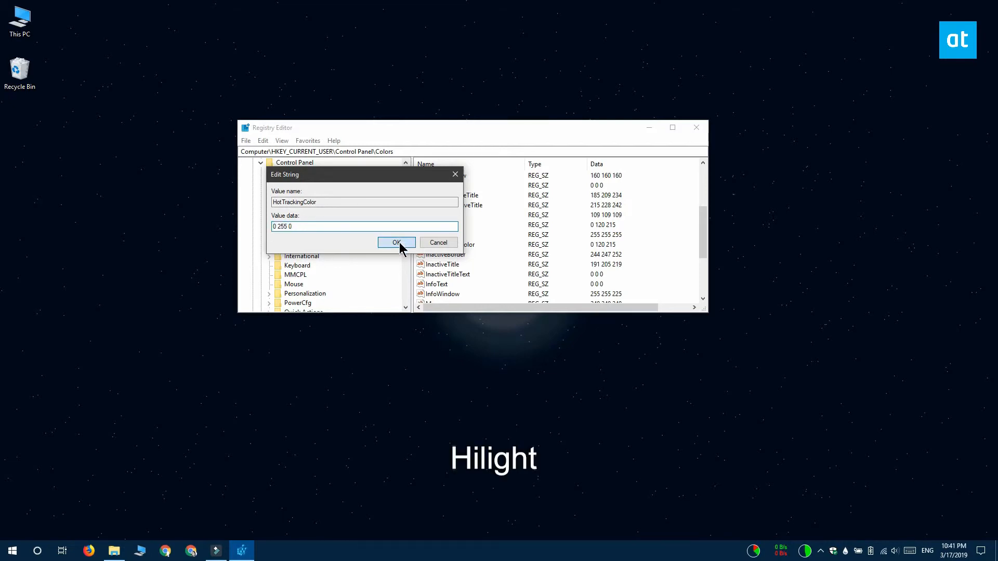
{"action": "left_click", "coordinate": [396, 242]}
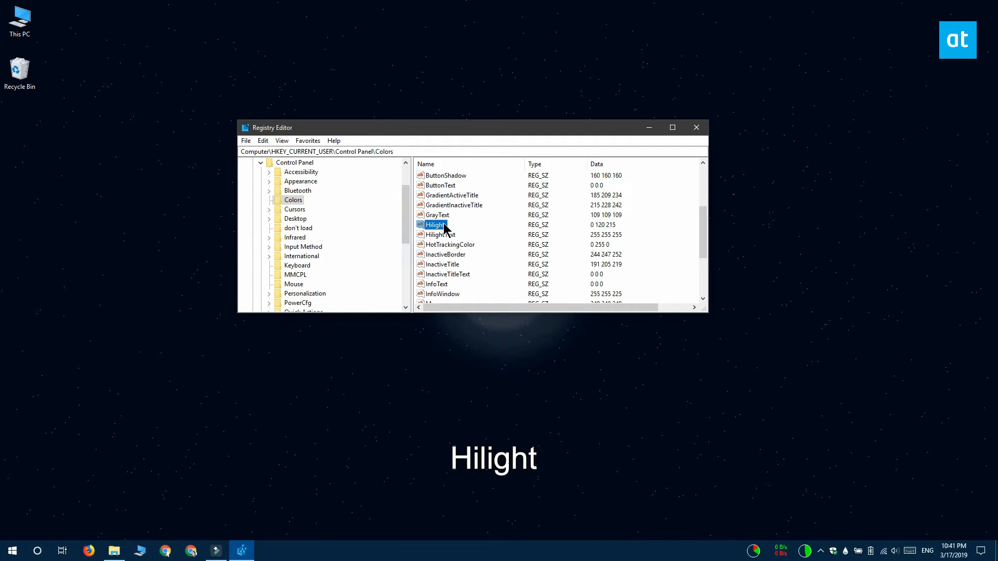
- Set the Hilight value to 0 255 0 and close Registry Editor
{"action": "double_click", "coordinate": [433, 224]}
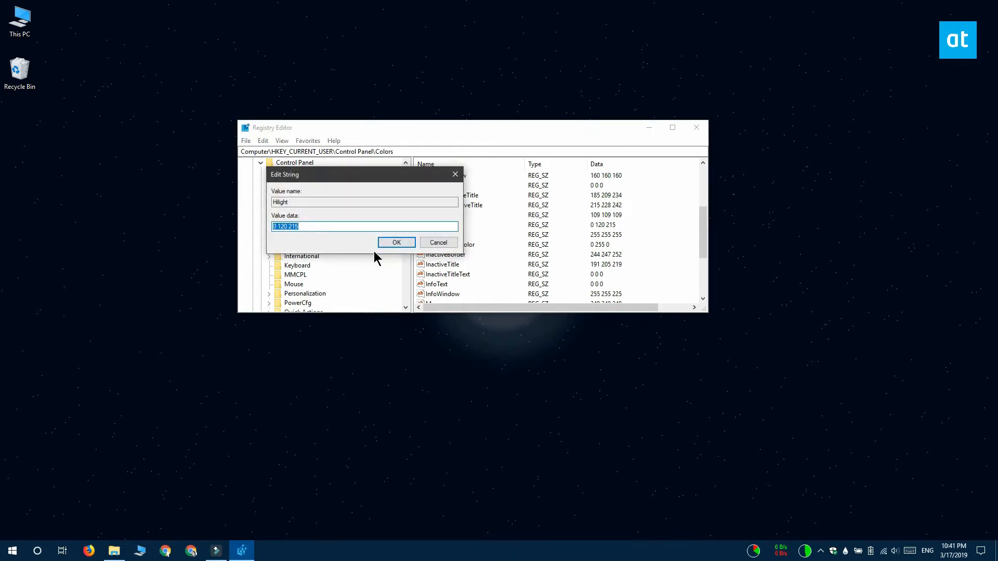
{"action": "type", "text": "0 255 0"}
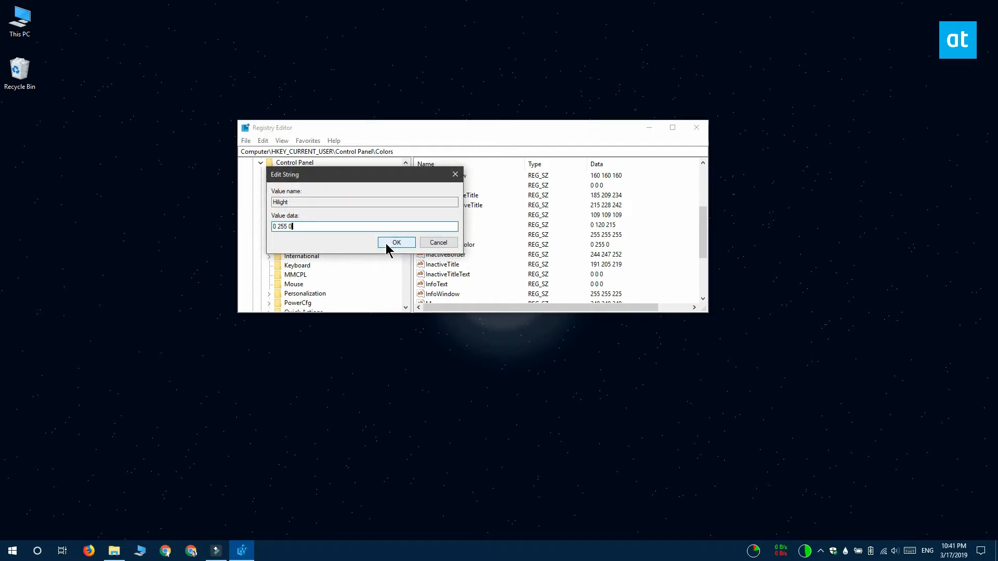
{"action": "left_click", "coordinate": [395, 242]}
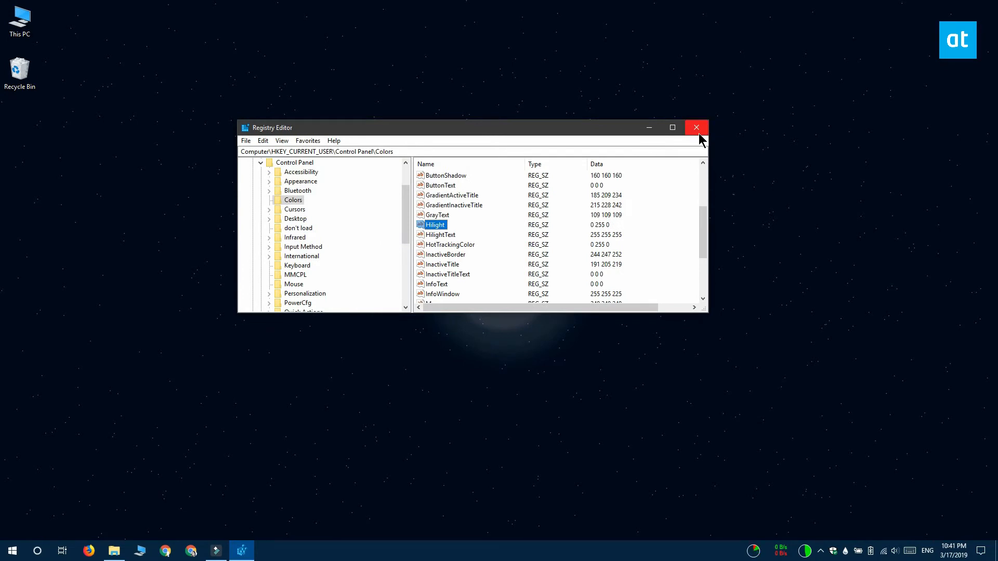
{"action": "left_click", "coordinate": [696, 127]}
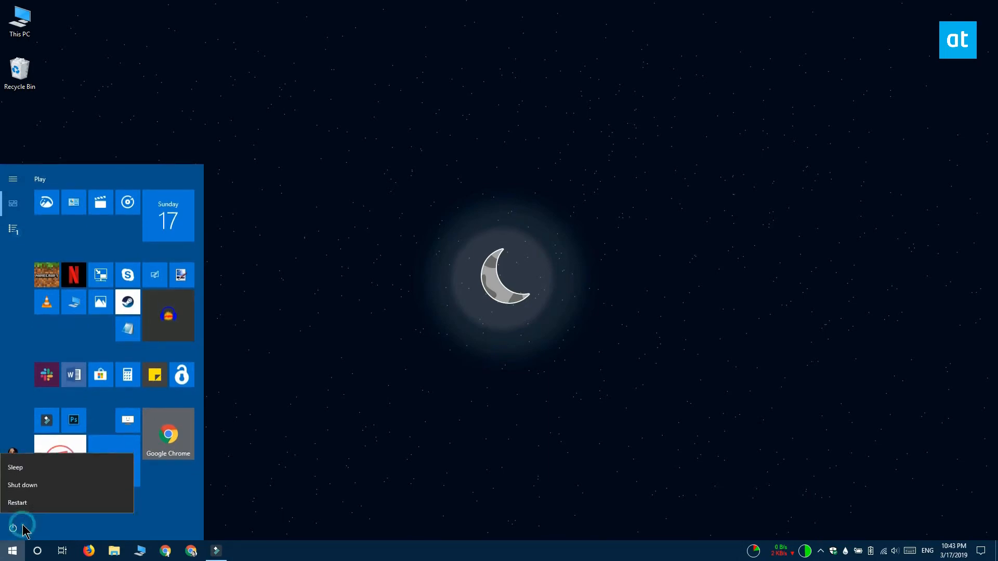
{"action": "mouse_move", "coordinate": [117, 500]}
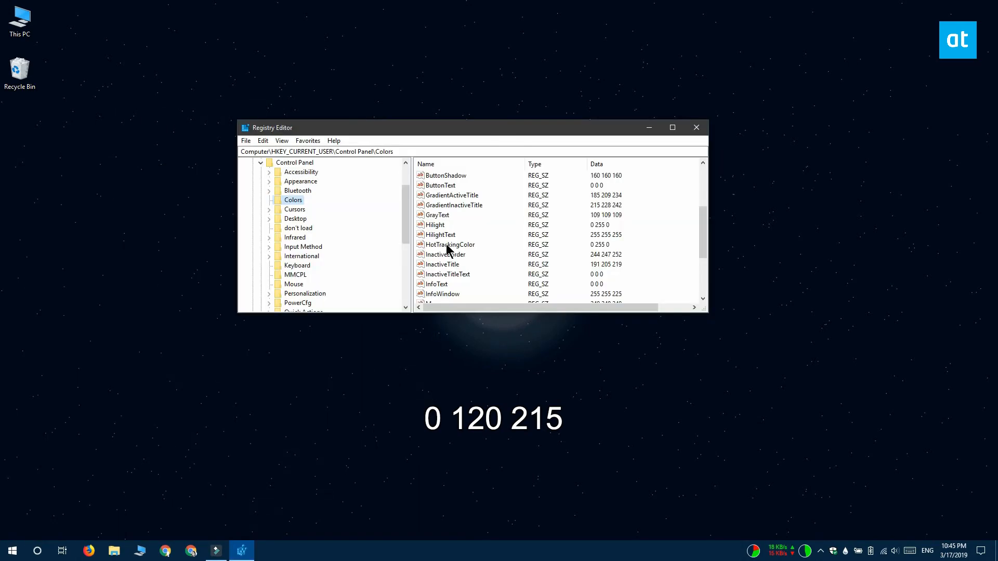
- After restarting, reopen HotTrackingColor to verify it still holds 0 255 0
{"action": "double_click", "coordinate": [450, 244]}
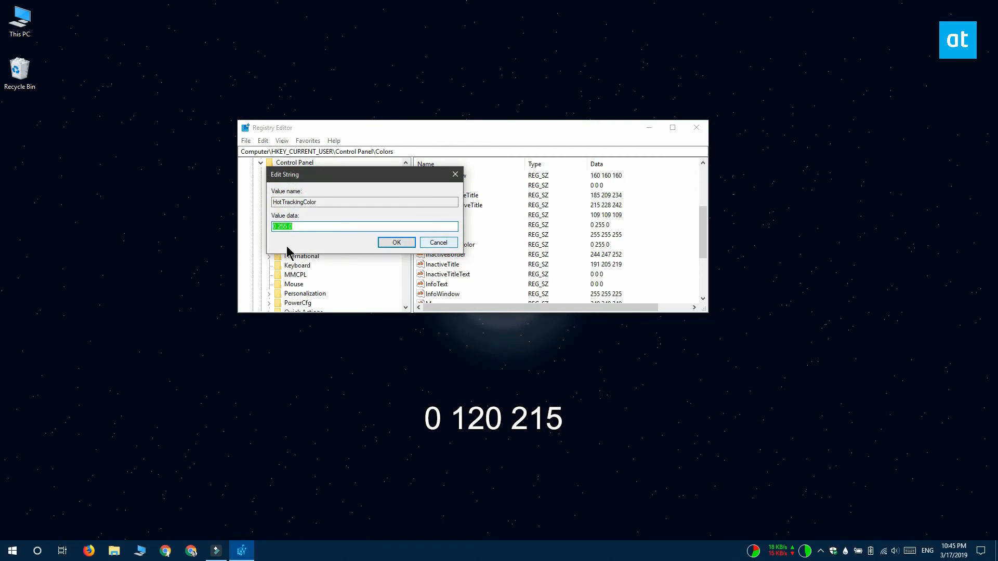